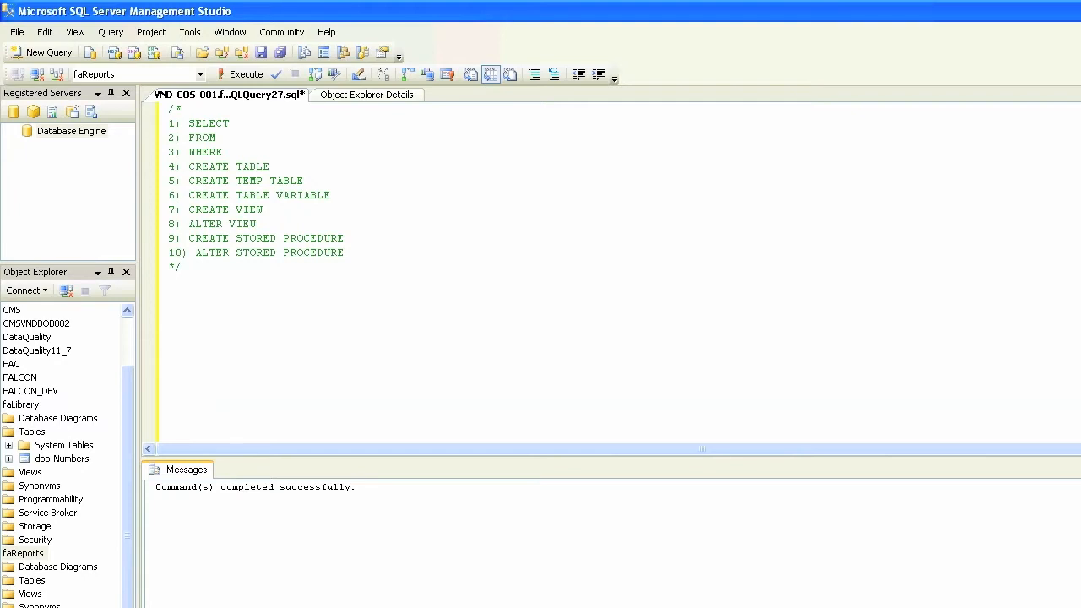
# Bring the Microsoft Excel - Book1 window with the customer table to the front.
pyautogui.press('alt+tab')
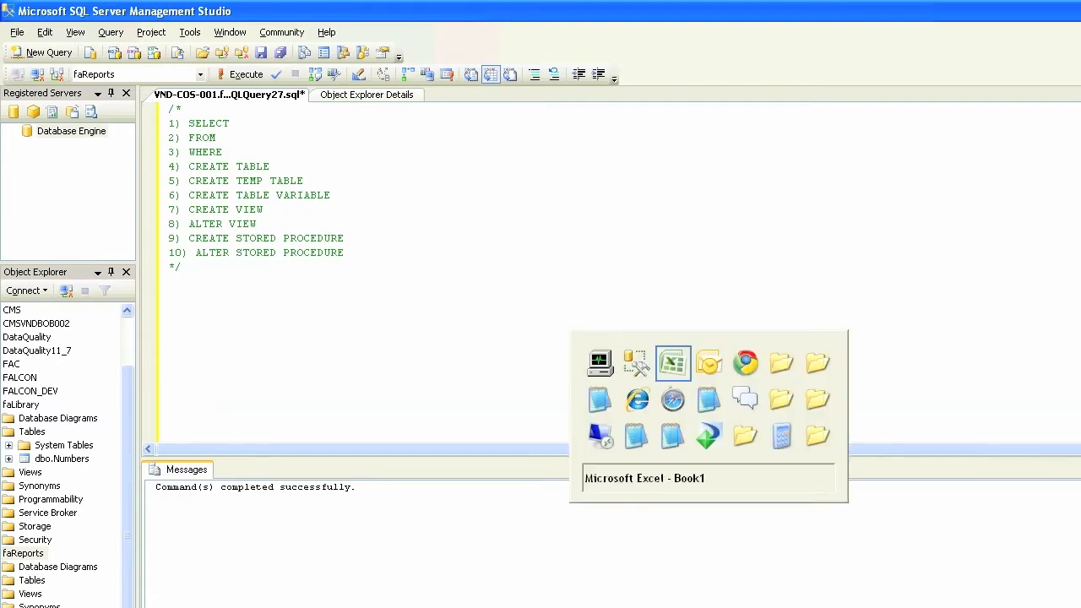
pyautogui.click(672, 363)
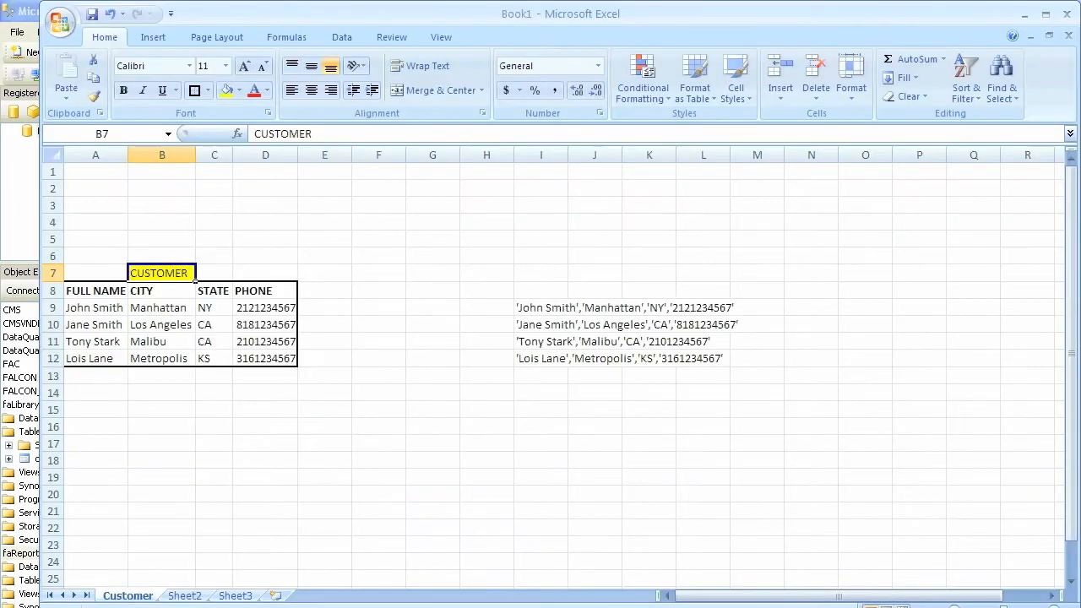
# Note 'Table = Customer' and 'Columns: Full Name, City, State, Phone' above the table, then return to SSMS.
pyautogui.click(325, 223)
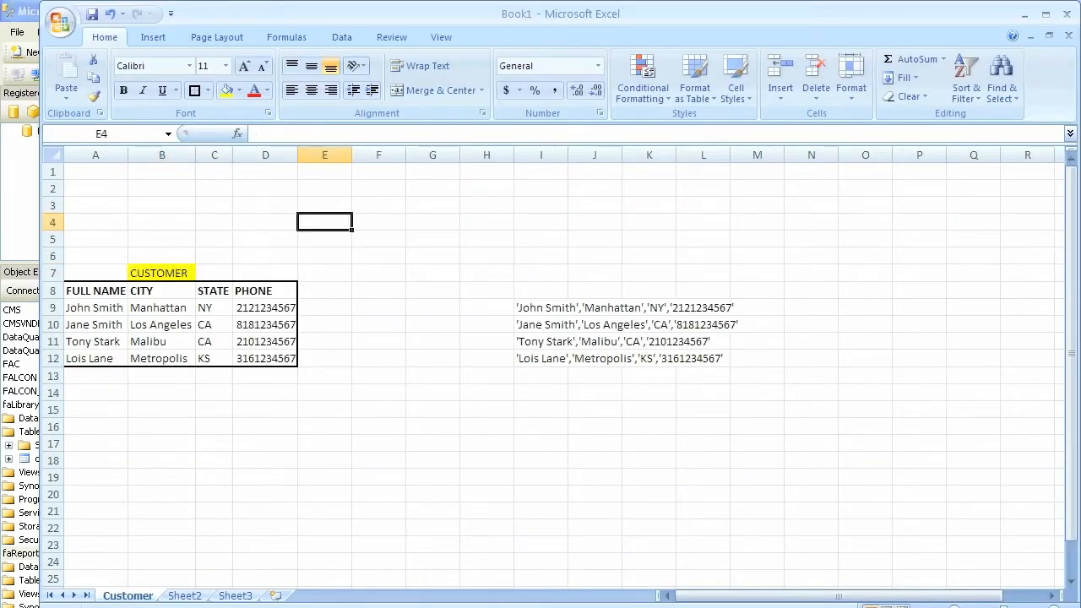
pyautogui.write('T')
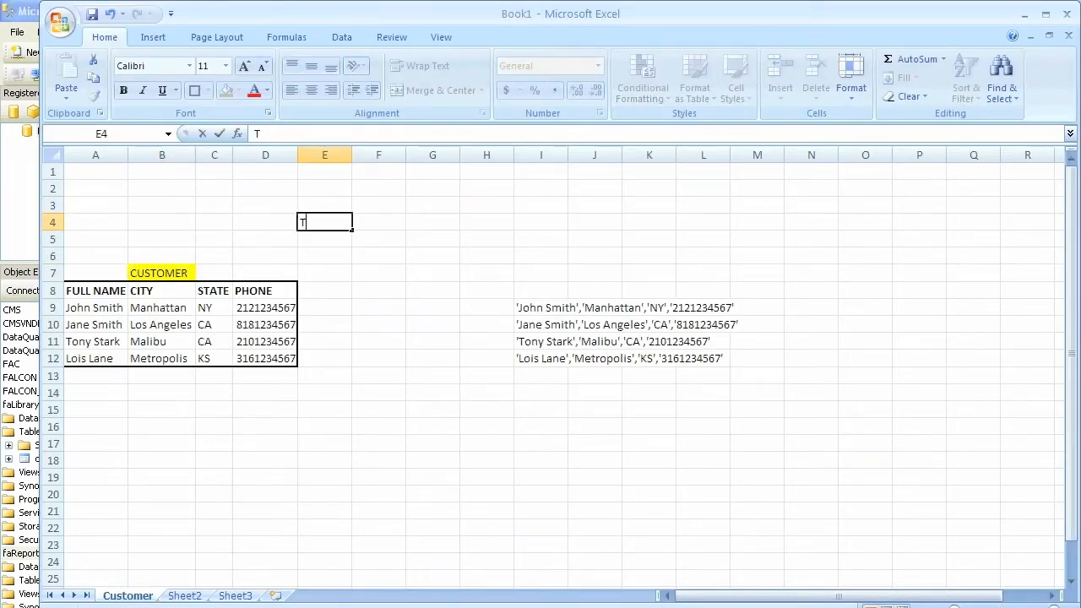
pyautogui.write('able = Customer')
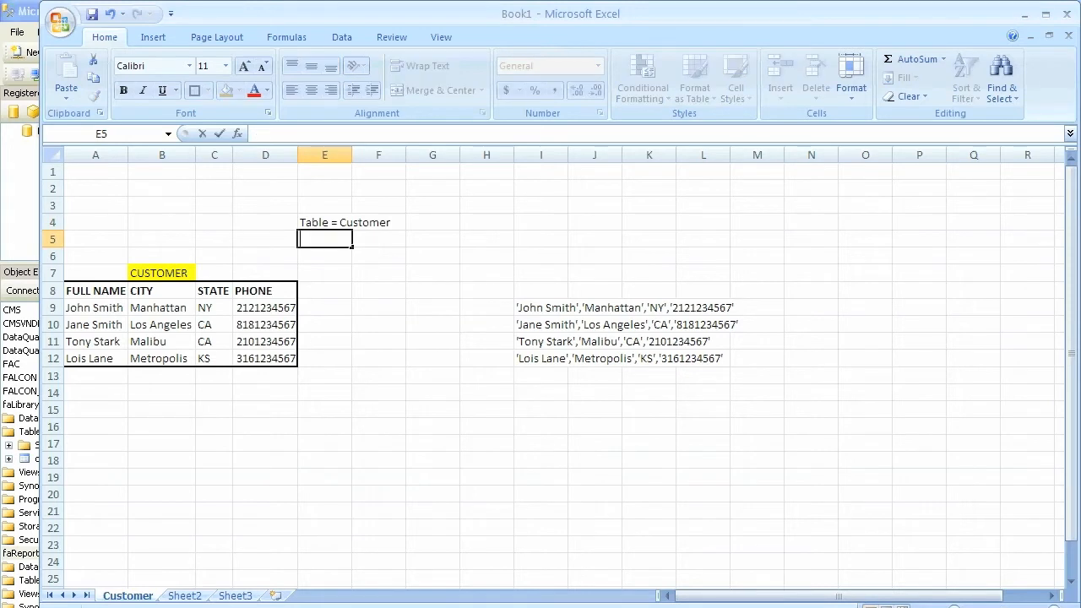
pyautogui.write('Columns: T')
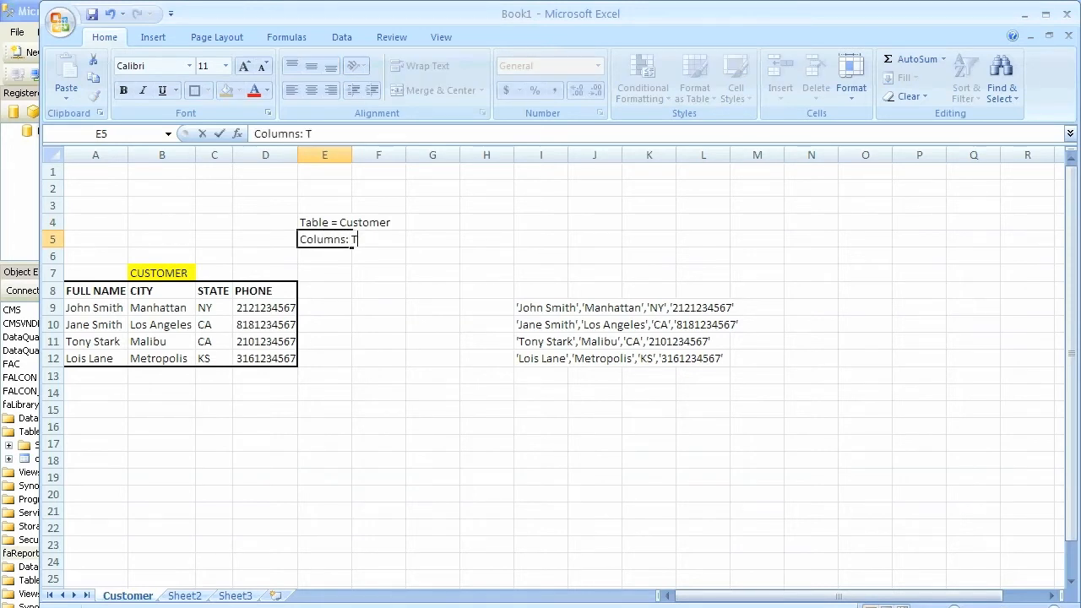
pyautogui.write('ull Name')
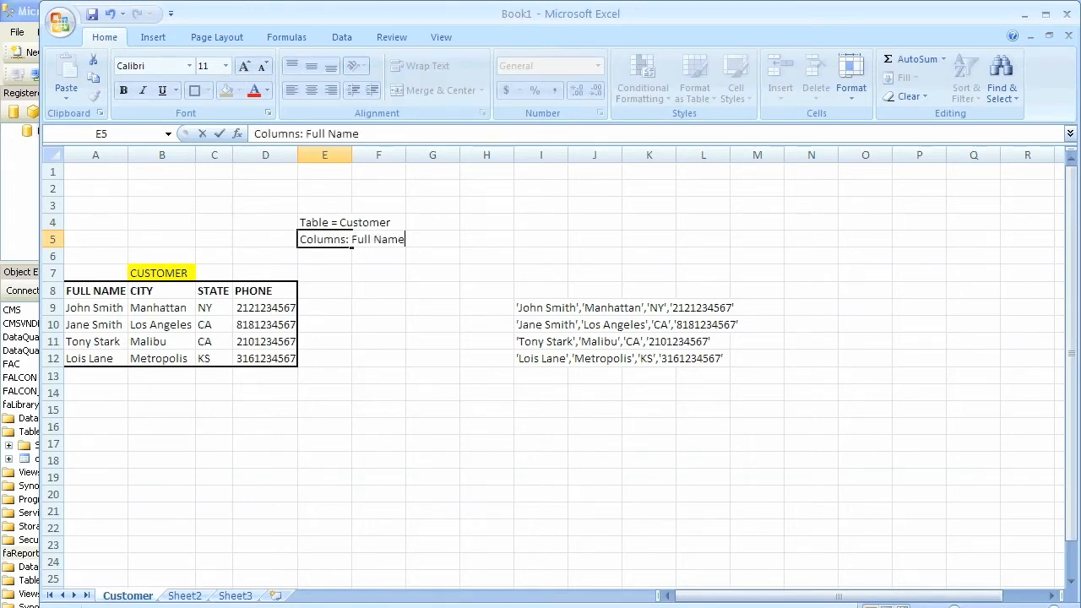
pyautogui.write(', City, Satt')
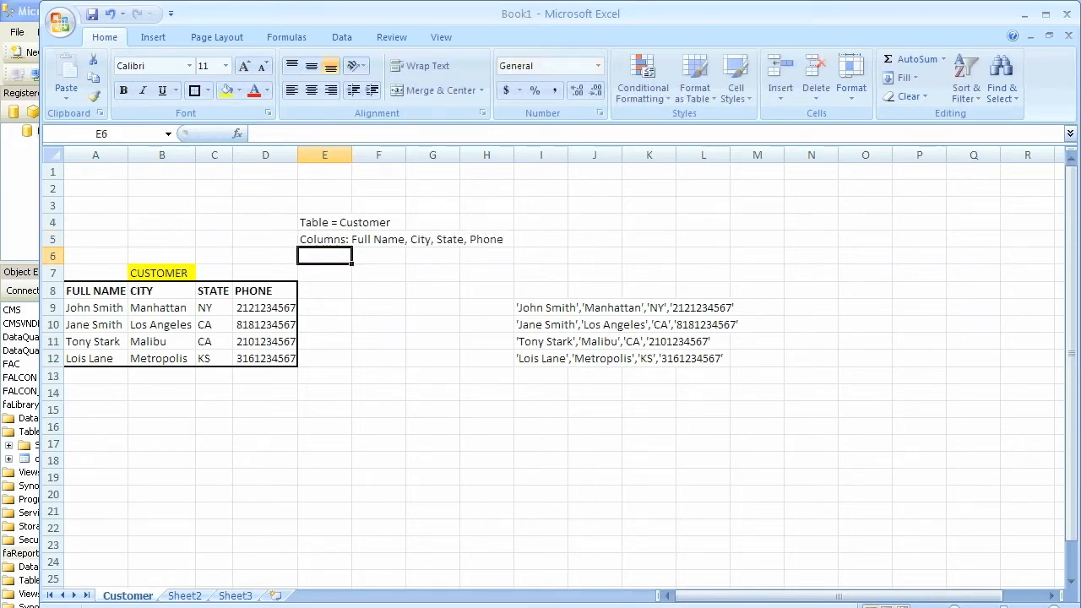
pyautogui.click(93, 307)
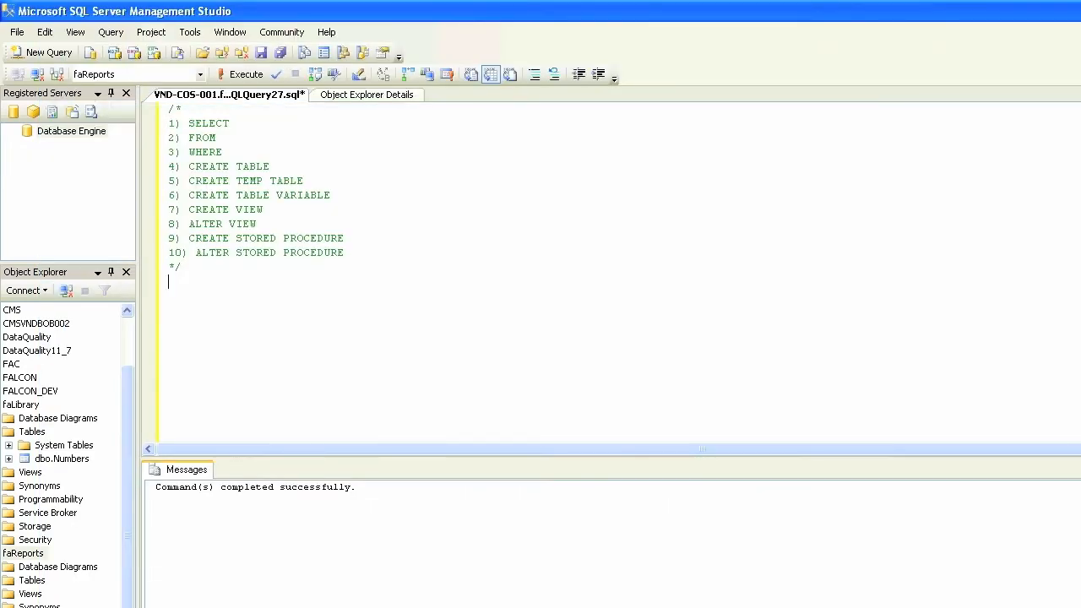
# Begin the query with SELECT and highlight the John Smith cell in the Excel table.
pyautogui.write('SELECT')
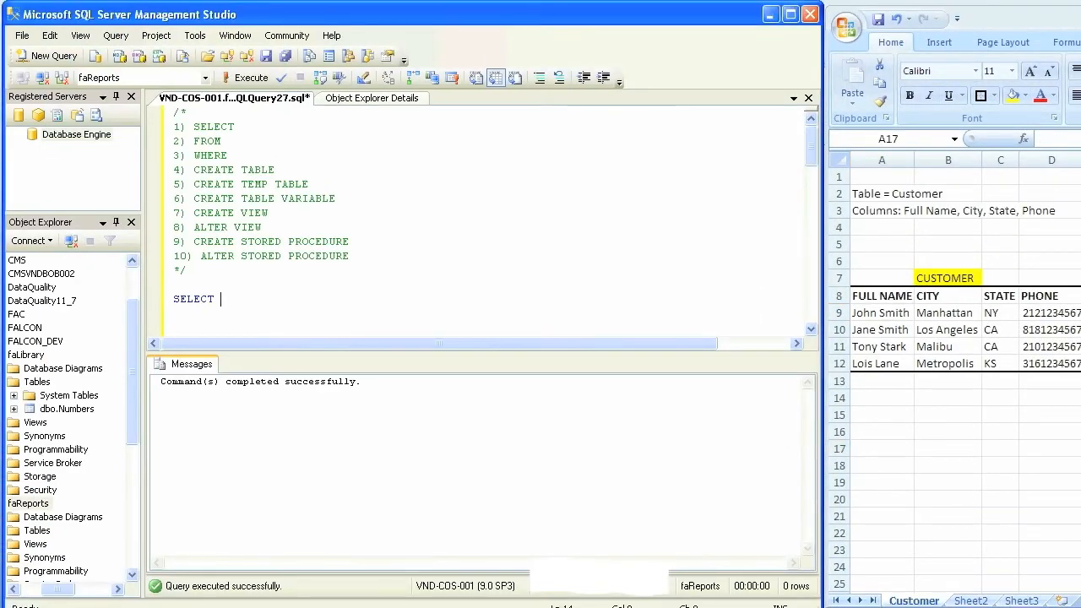
pyautogui.click(880, 313)
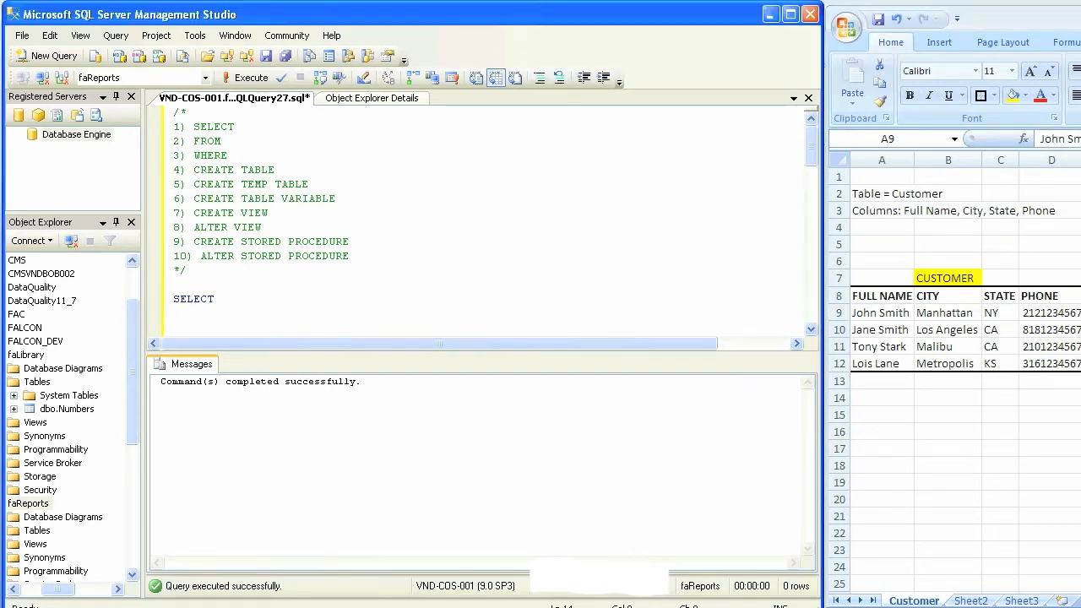
pyautogui.click(880, 312)
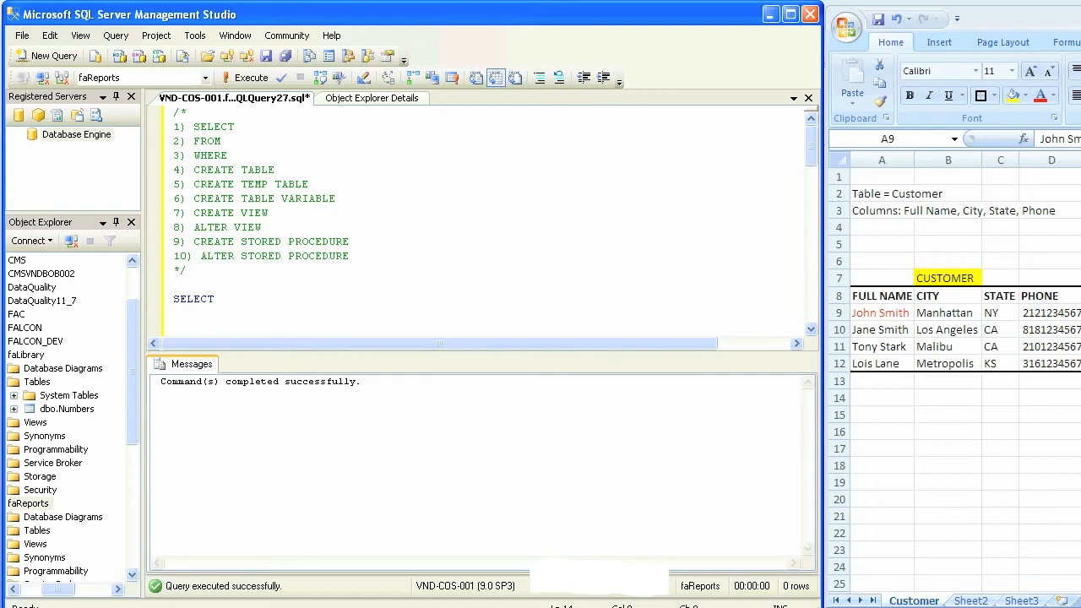
# Add the bracketed column [FULL NAME] and a FROM line to the query.
pyautogui.write("FULL NAME'")
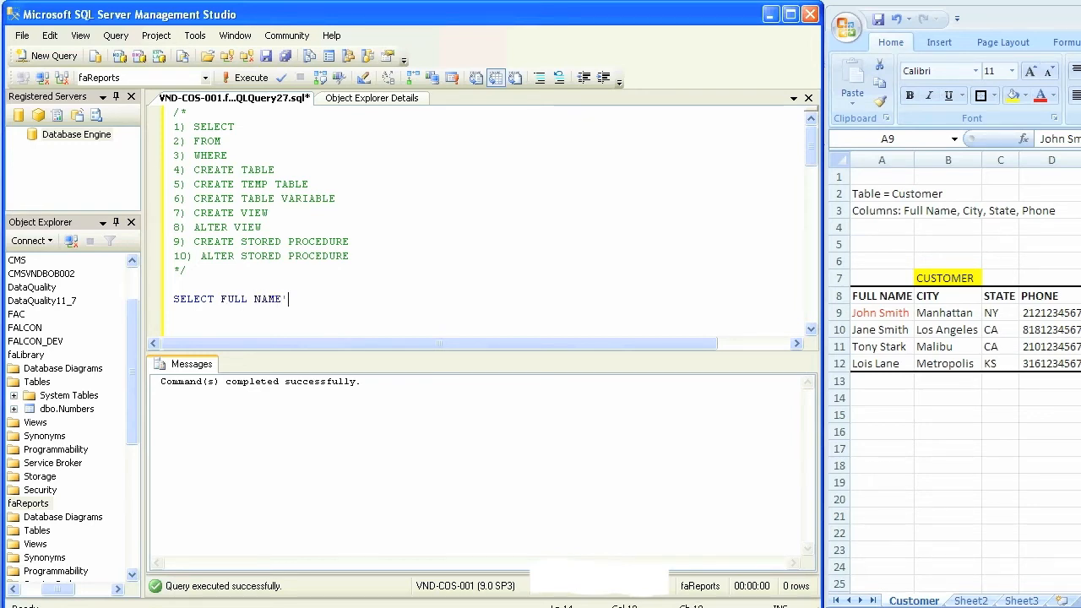
pyautogui.press('Backspace')
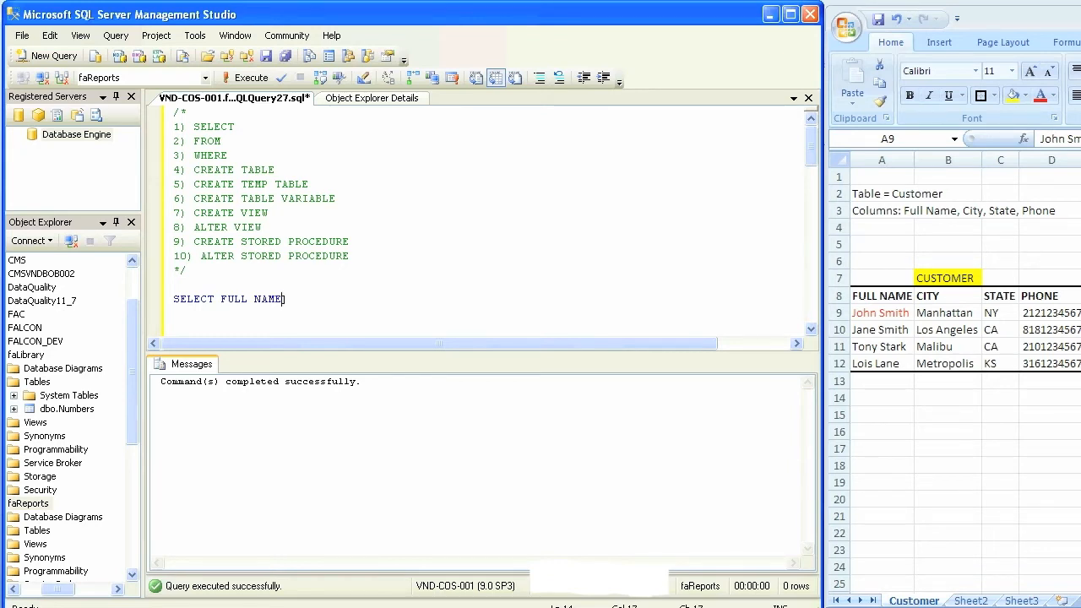
pyautogui.write('[FULL NAME]')
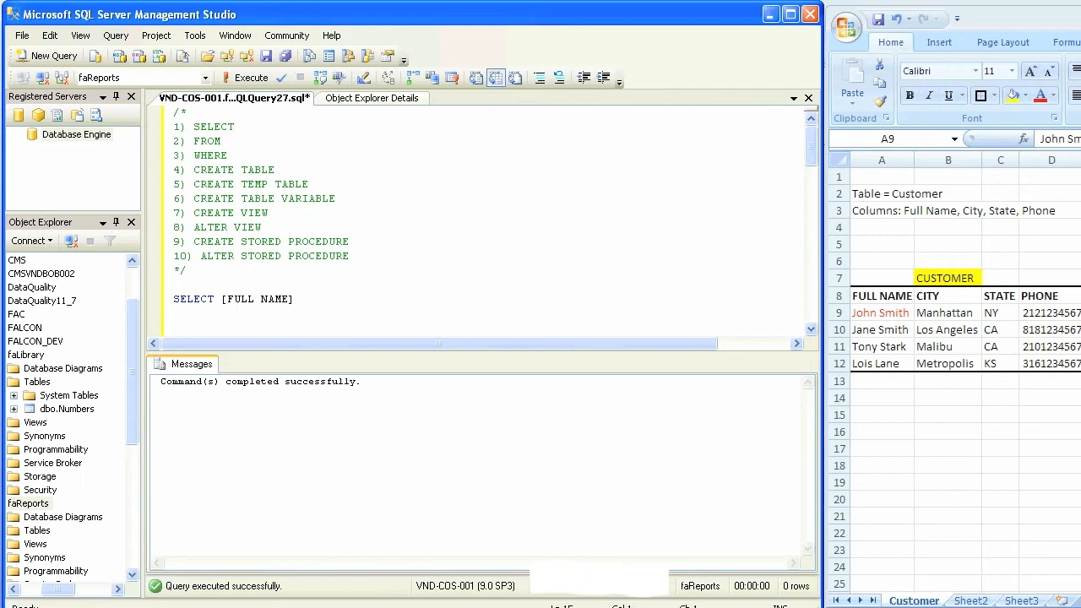
pyautogui.write('FROM')
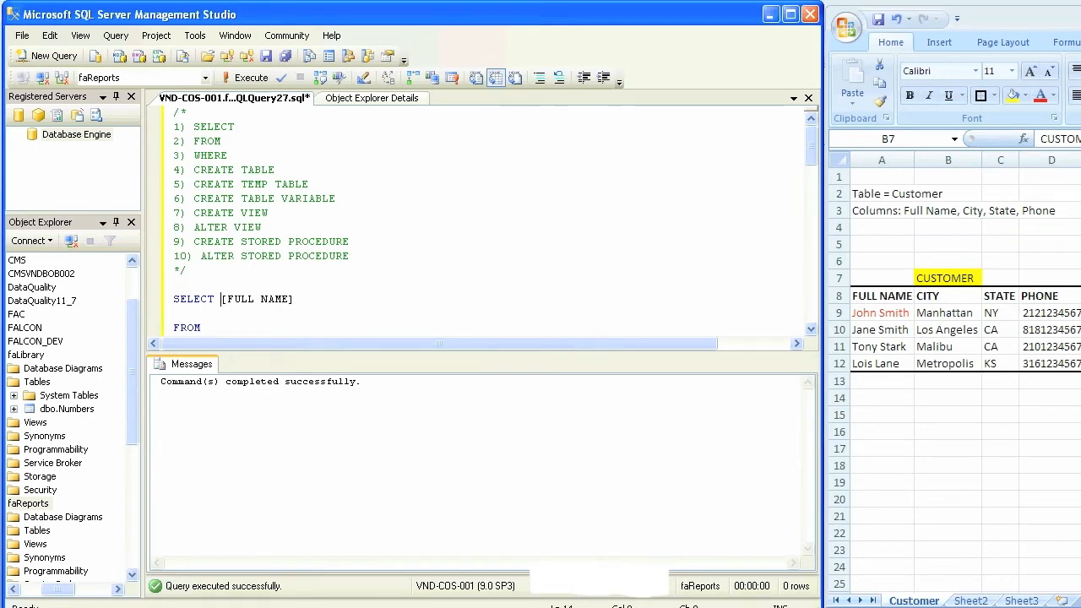
# Name CUSTOMER after FROM and move to a fresh line below it.
pyautogui.write('CUS')
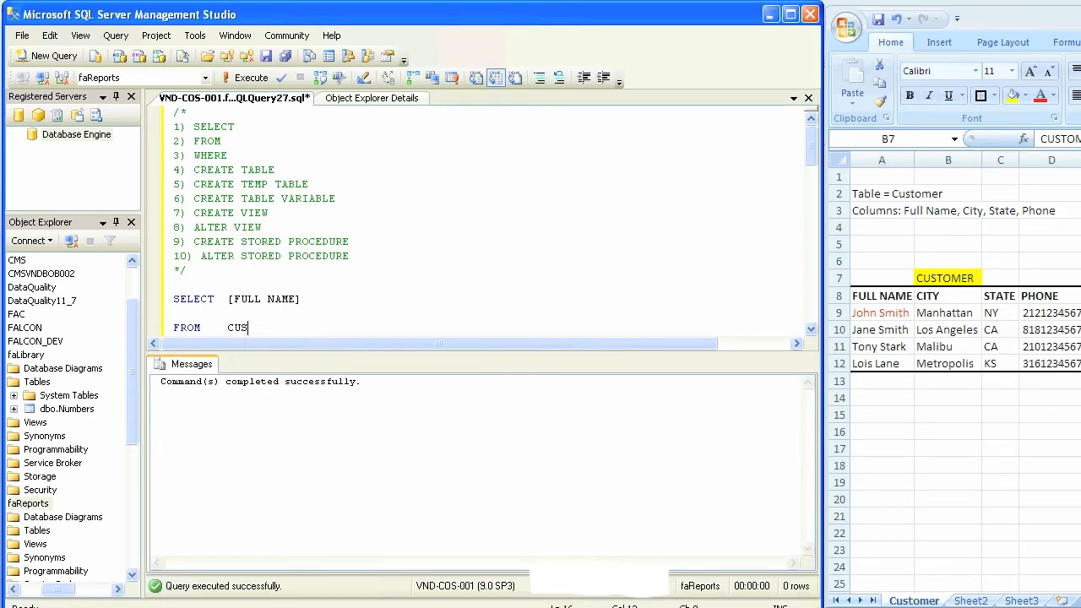
pyautogui.write('TOMER')
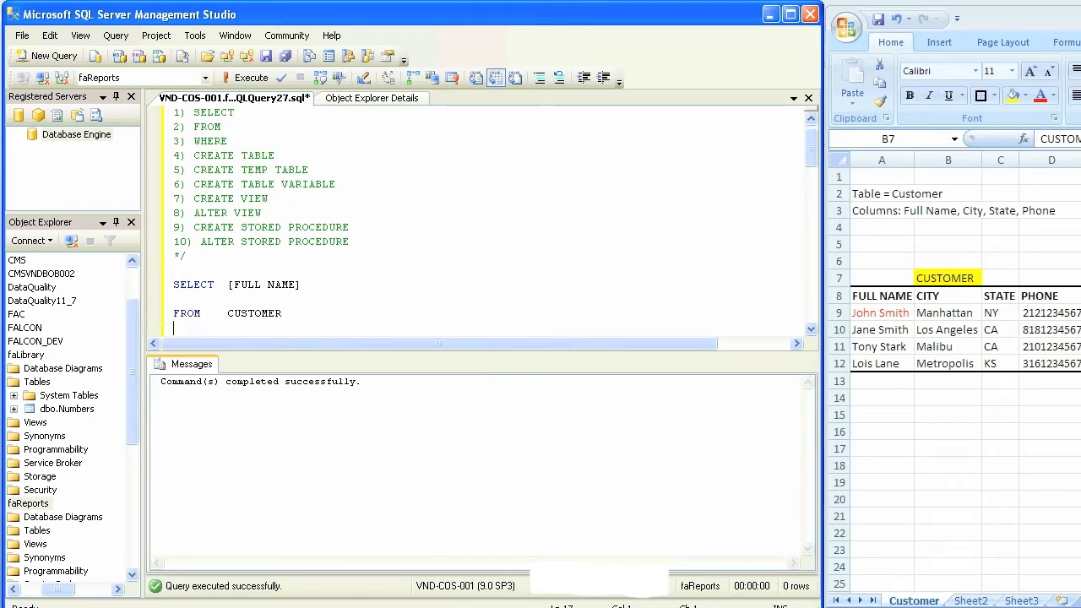
pyautogui.scroll(-3)
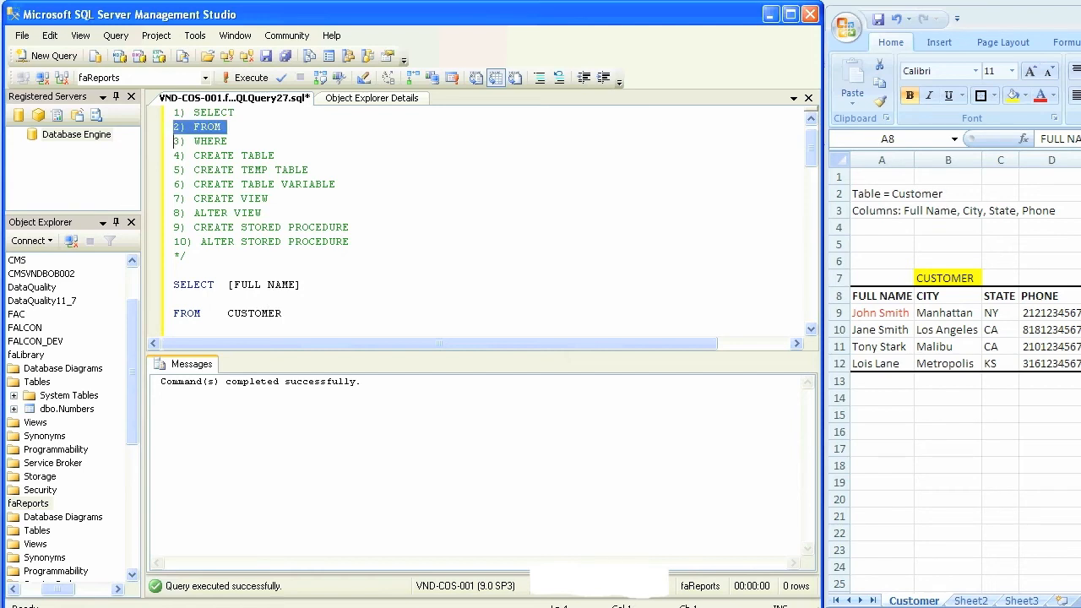
pyautogui.click(947, 277)
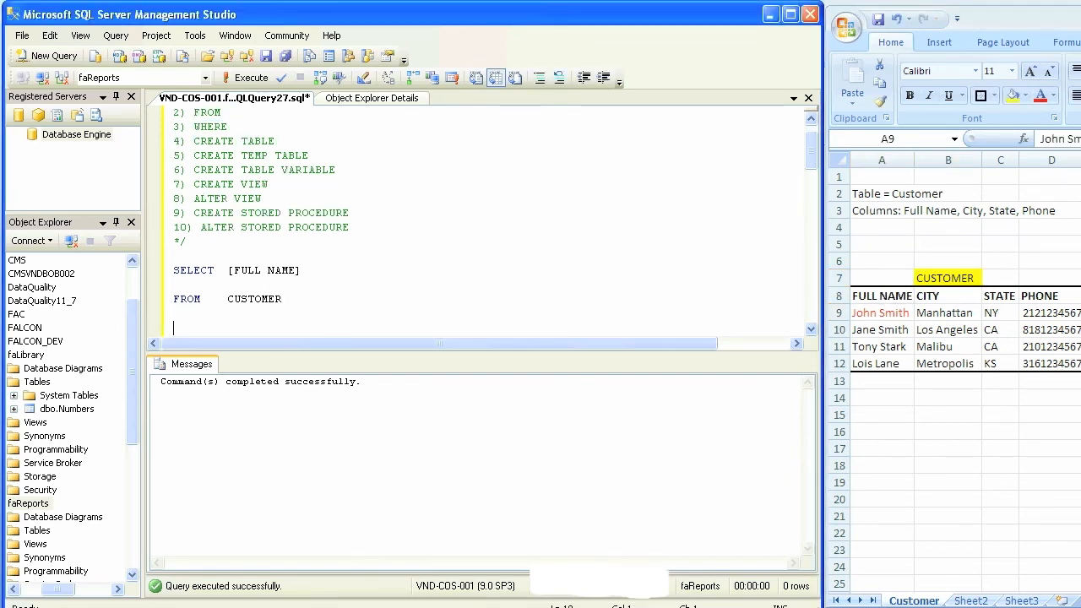
# Add WHERE [FULL NAME] = 'John Smith' and point out the matching row in Excel.
pyautogui.write('WHERE')
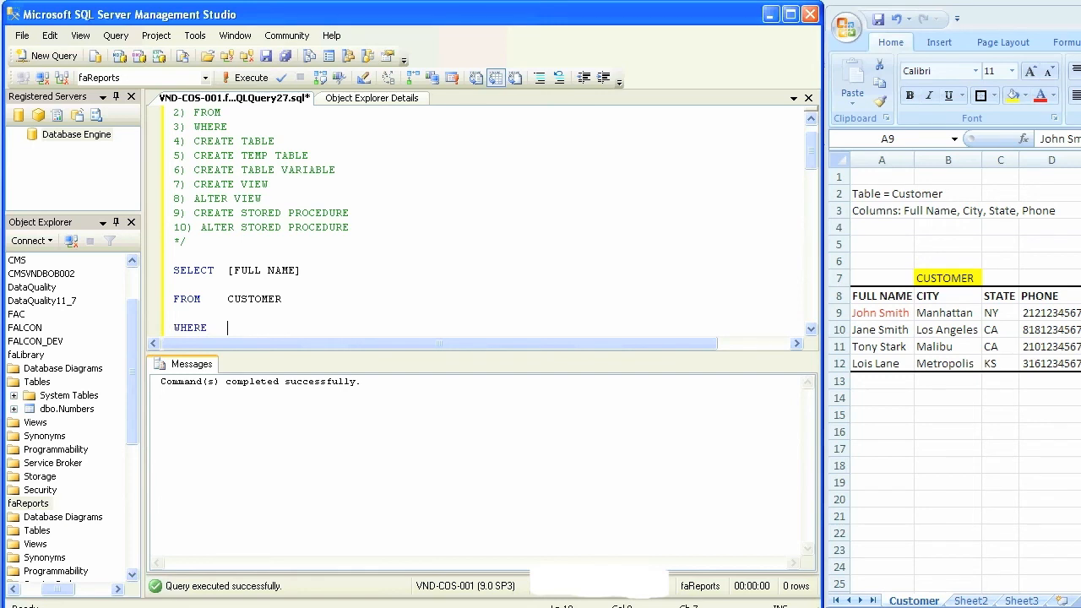
pyautogui.write('[FU')
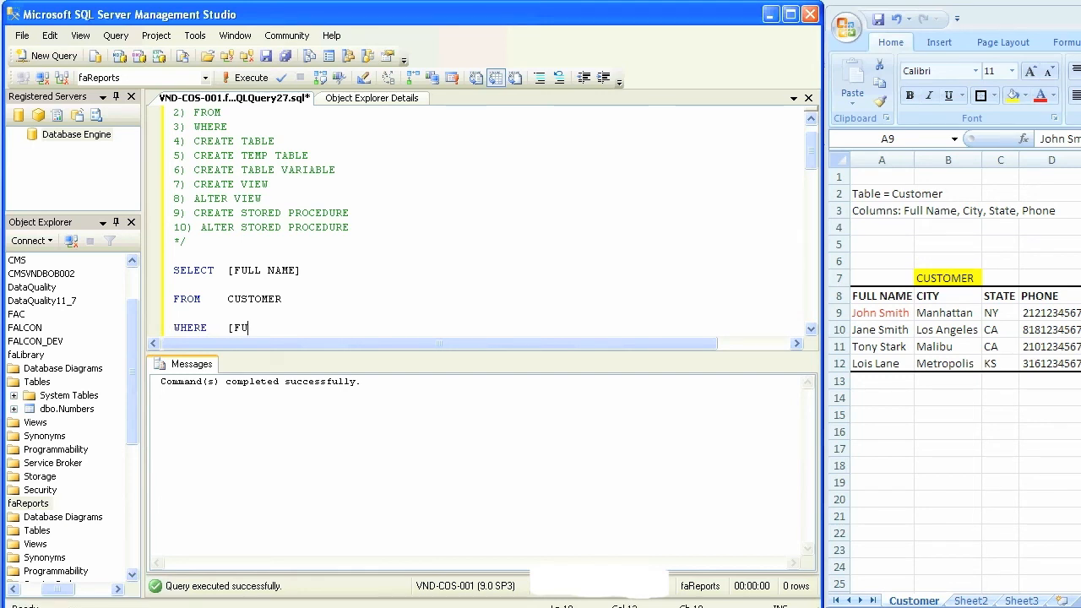
pyautogui.write('LL NAME]')
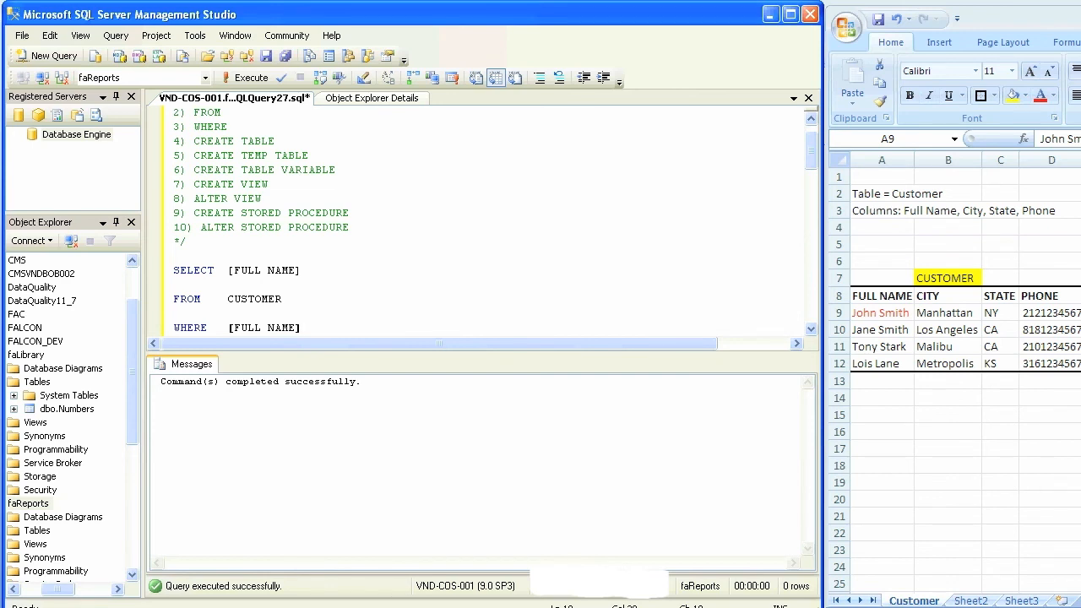
pyautogui.write("= 'John Smith'")
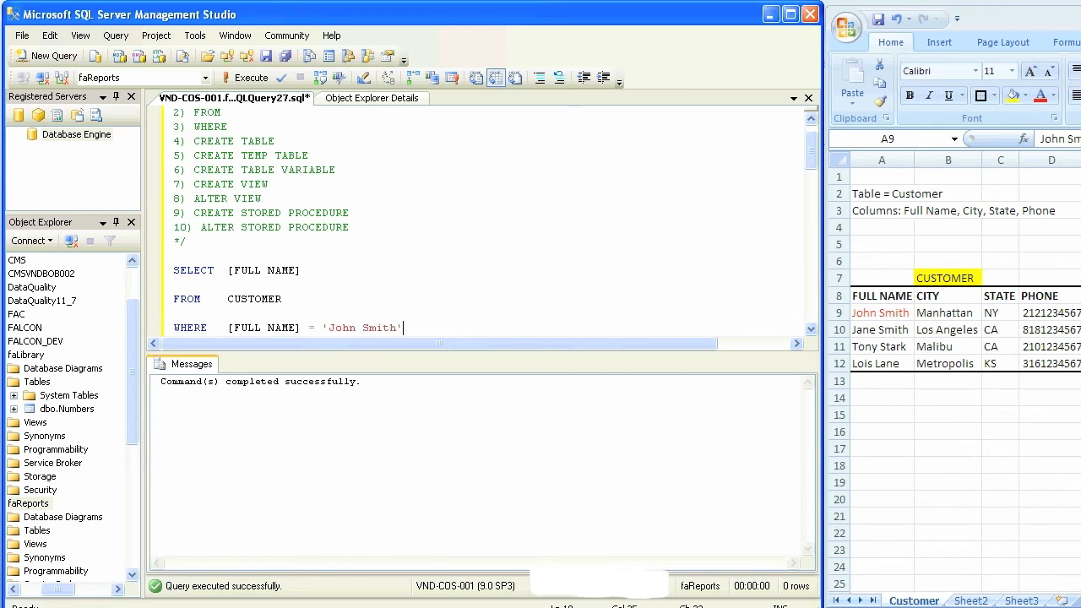
pyautogui.click(881, 312)
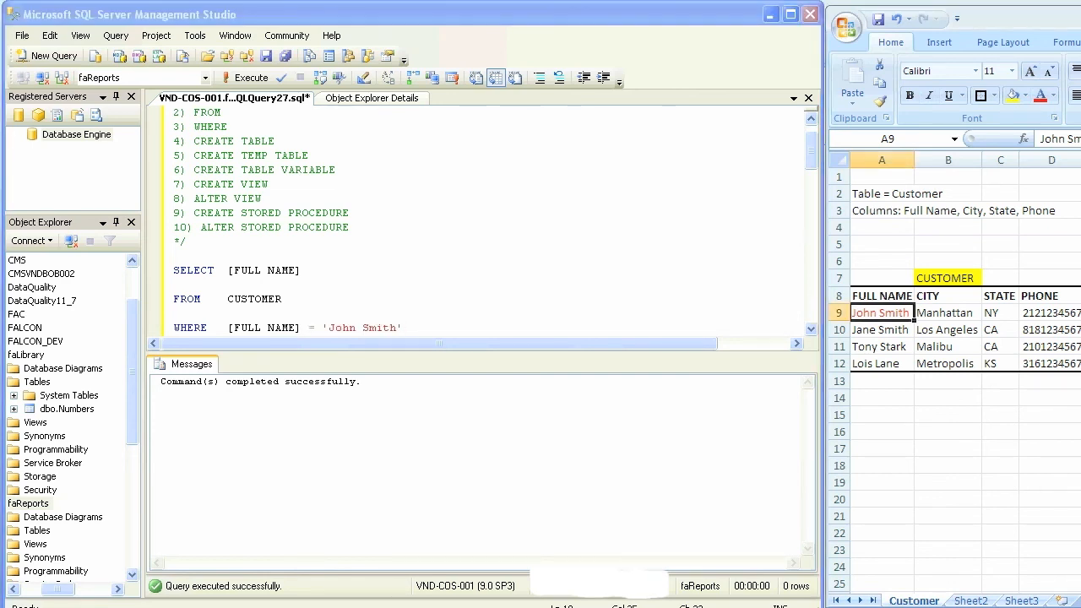